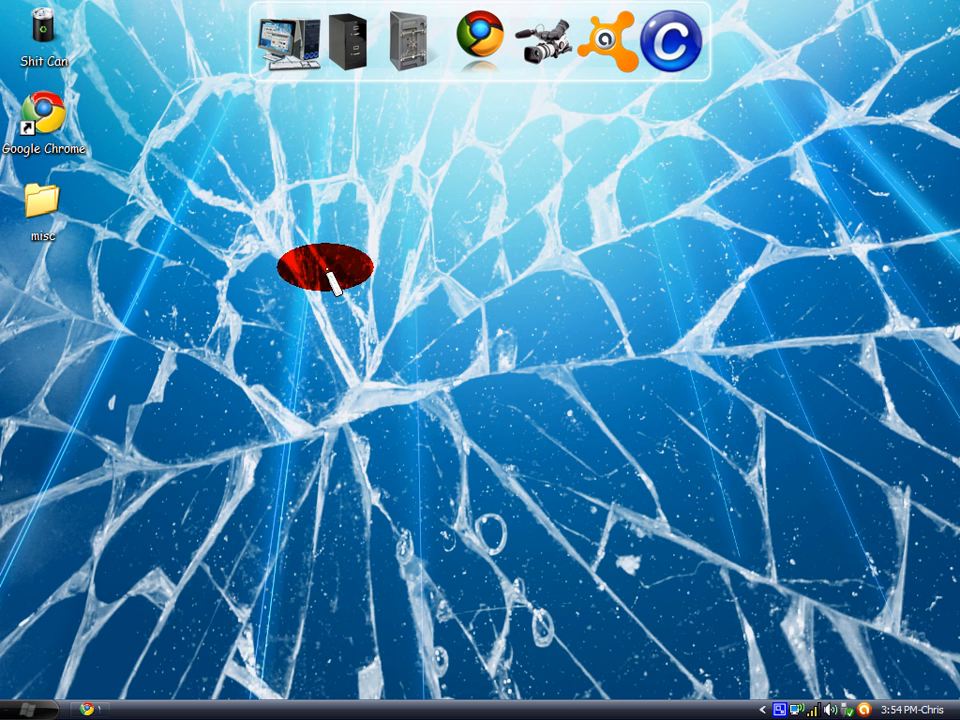
# Step: Bring up My Computer's context menu from the Start menu to reach its Hardware settings
pyautogui.moveTo(325, 265); pyautogui.dragTo(495, 315)
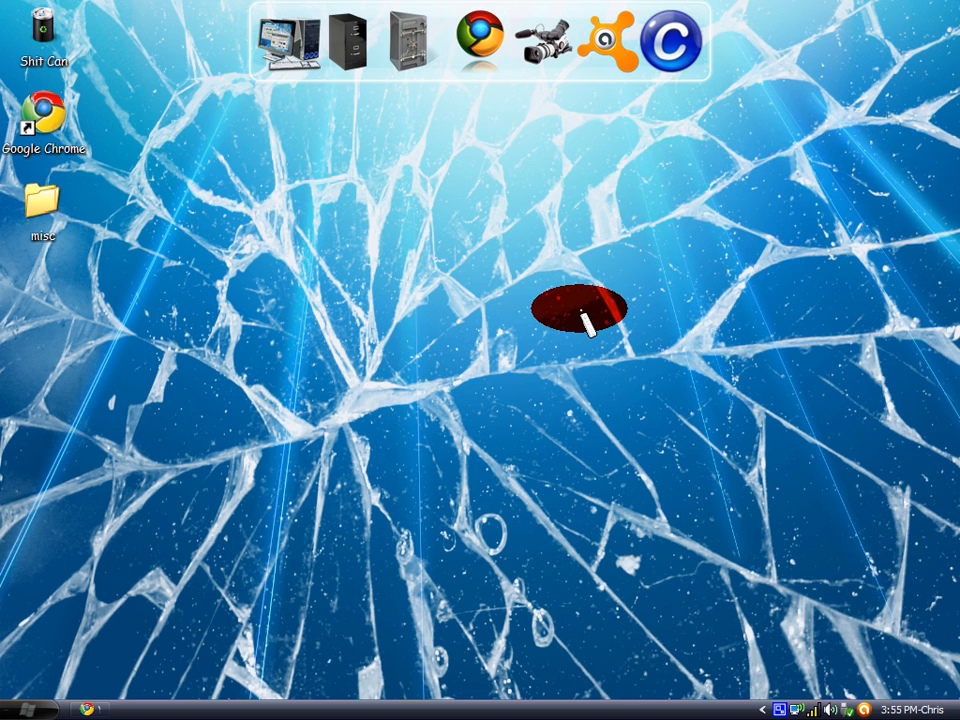
pyautogui.moveTo(160, 455)
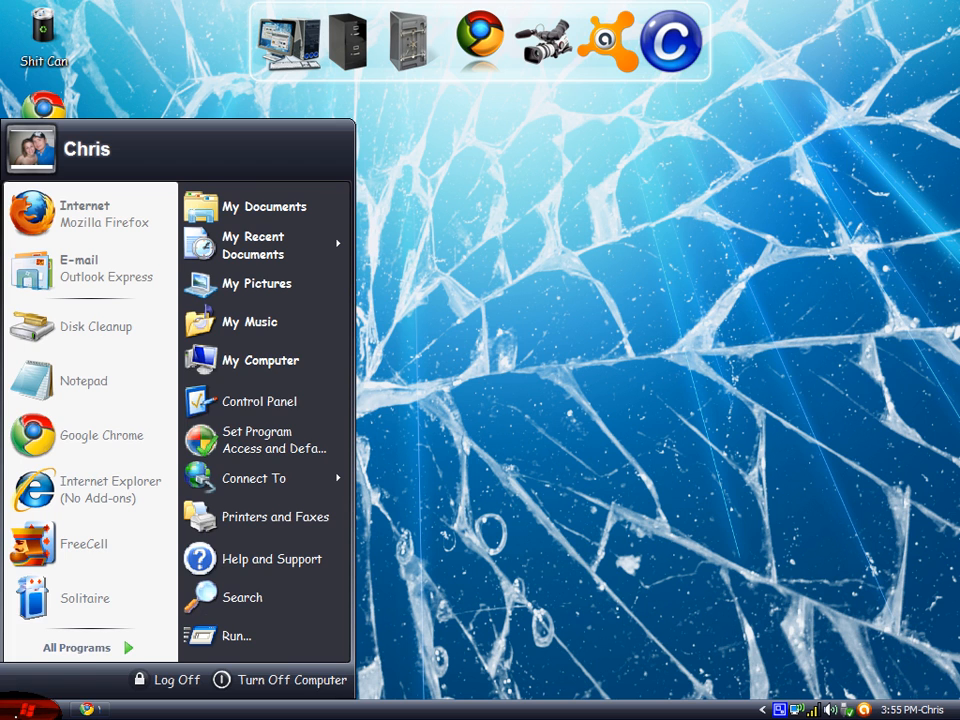
pyautogui.moveTo(260, 359)
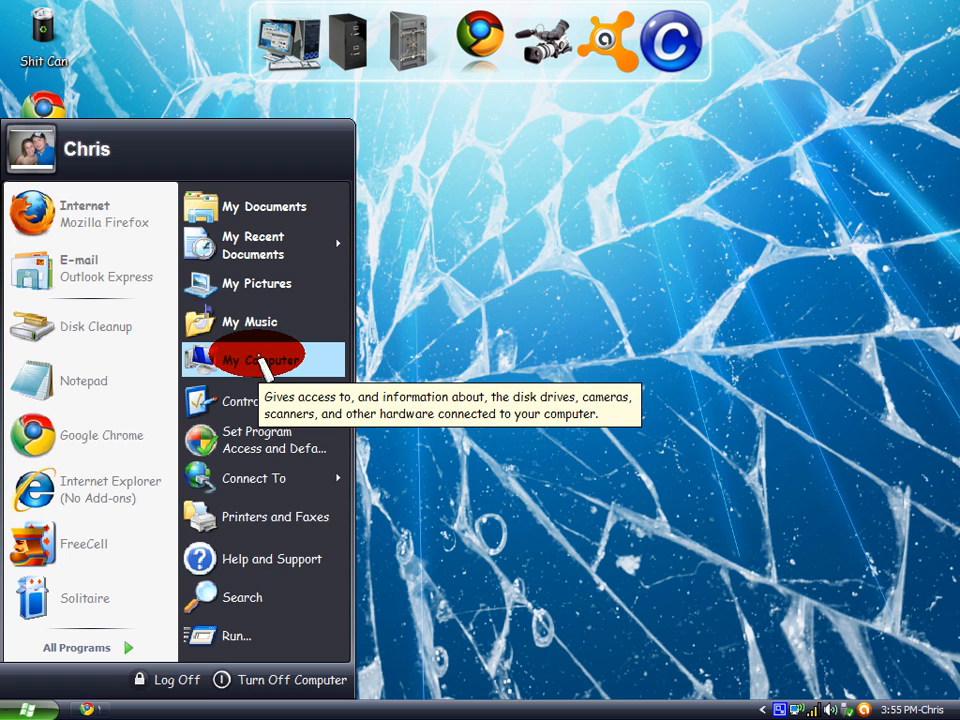
pyautogui.rightClick(261, 359)
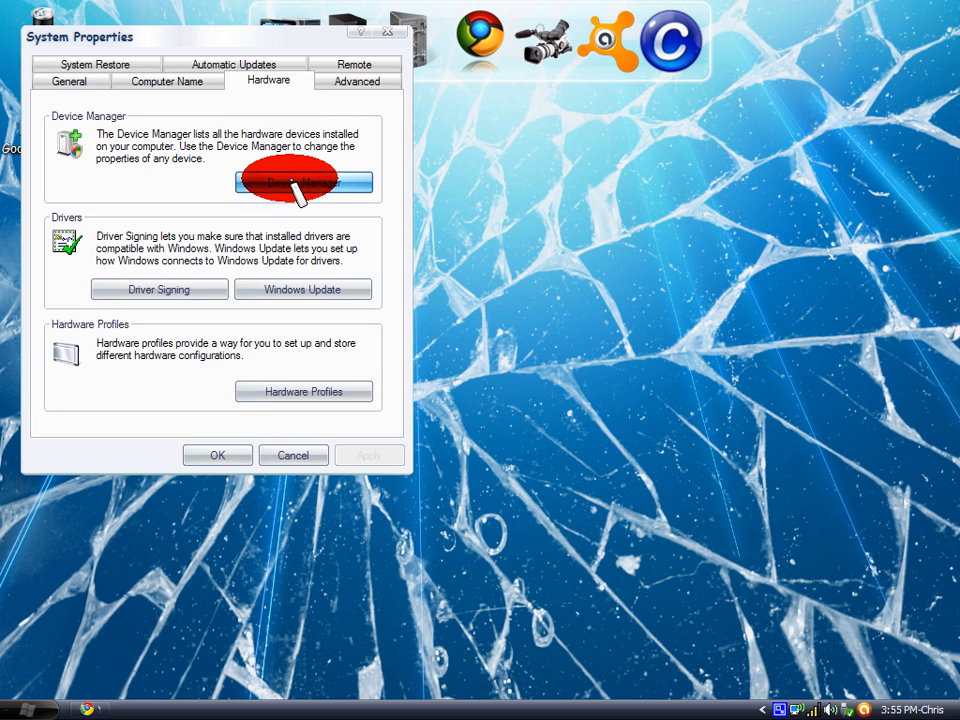
# Step: List DVD/CD-ROM drives in Device Manager and inspect the MagicISO Virtual DVD-ROM0000 drive
pyautogui.click(303, 182)
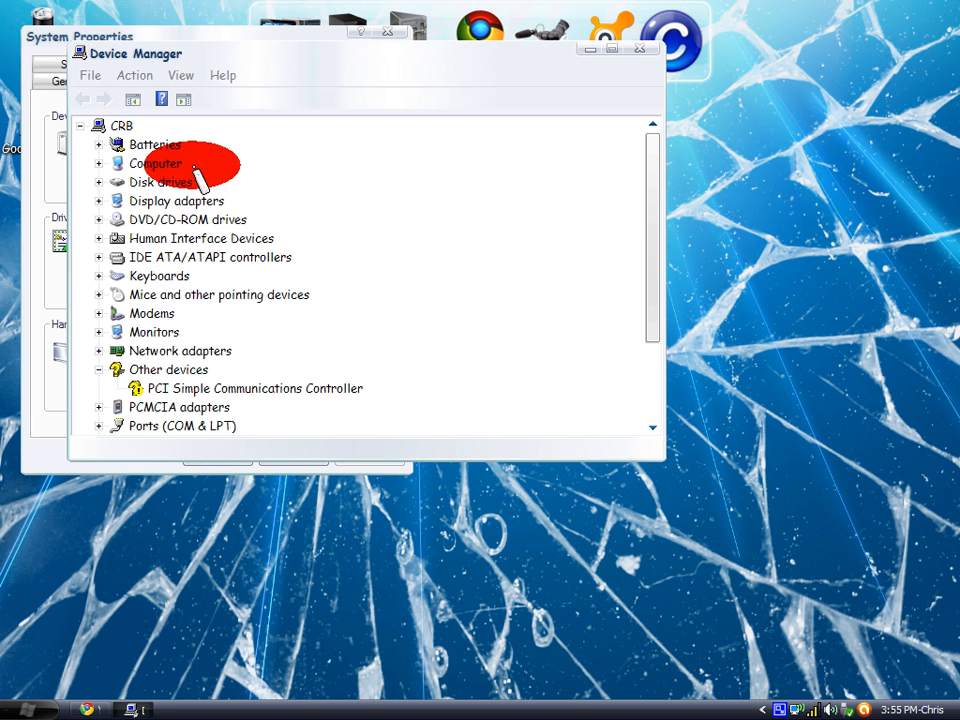
pyautogui.click(98, 219)
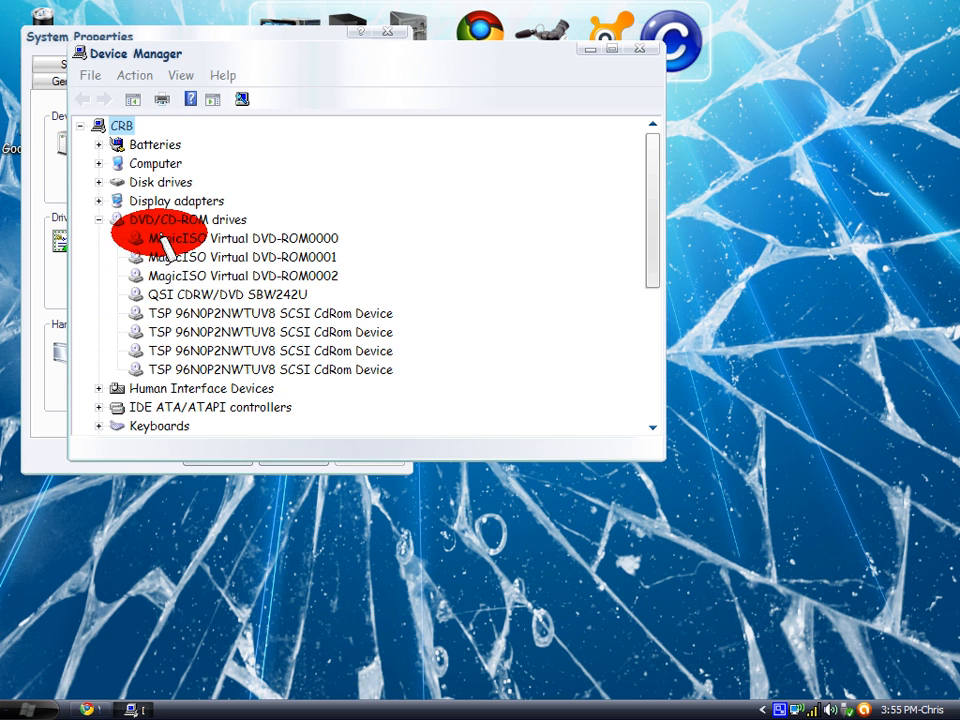
pyautogui.rightClick(175, 238)
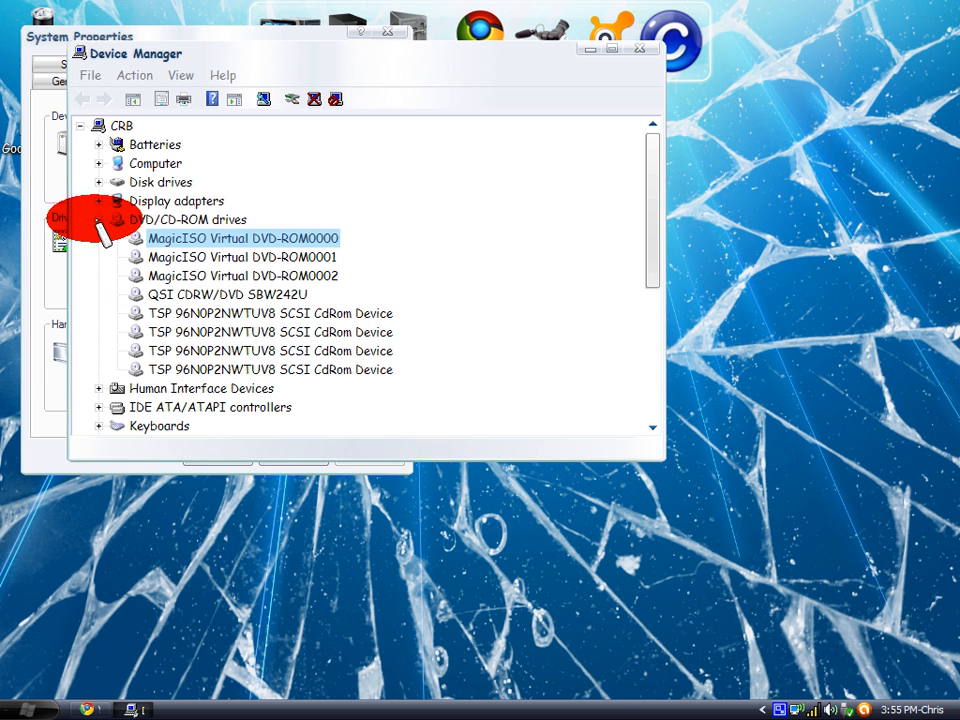
pyautogui.click(98, 219)
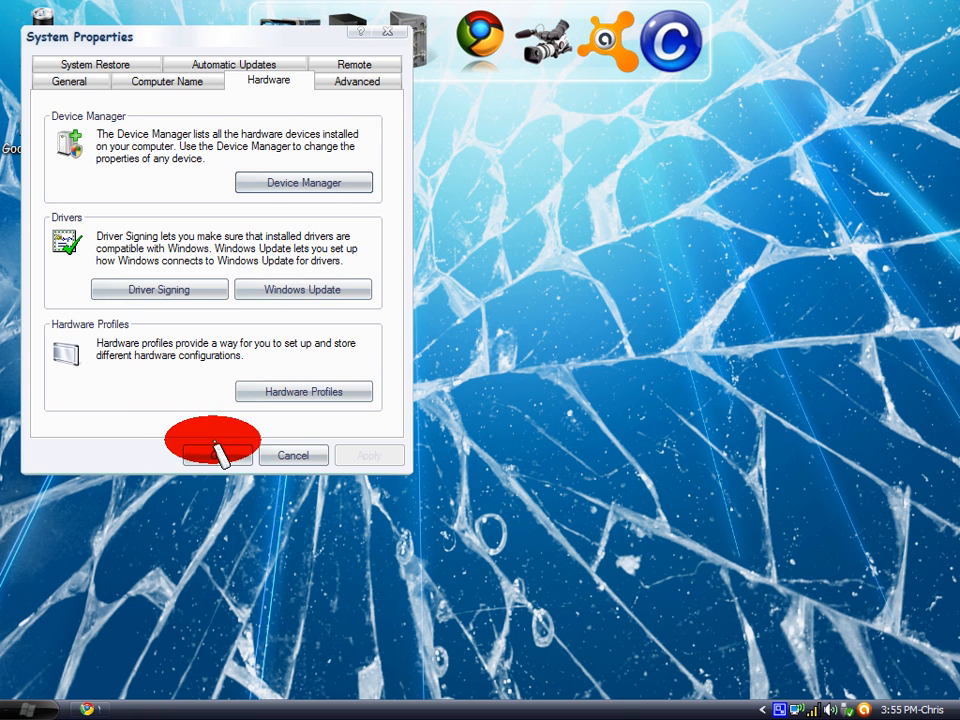
# Step: Dismiss System Properties with OK and bring up the Run prompt for regedit
pyautogui.click(217, 455)
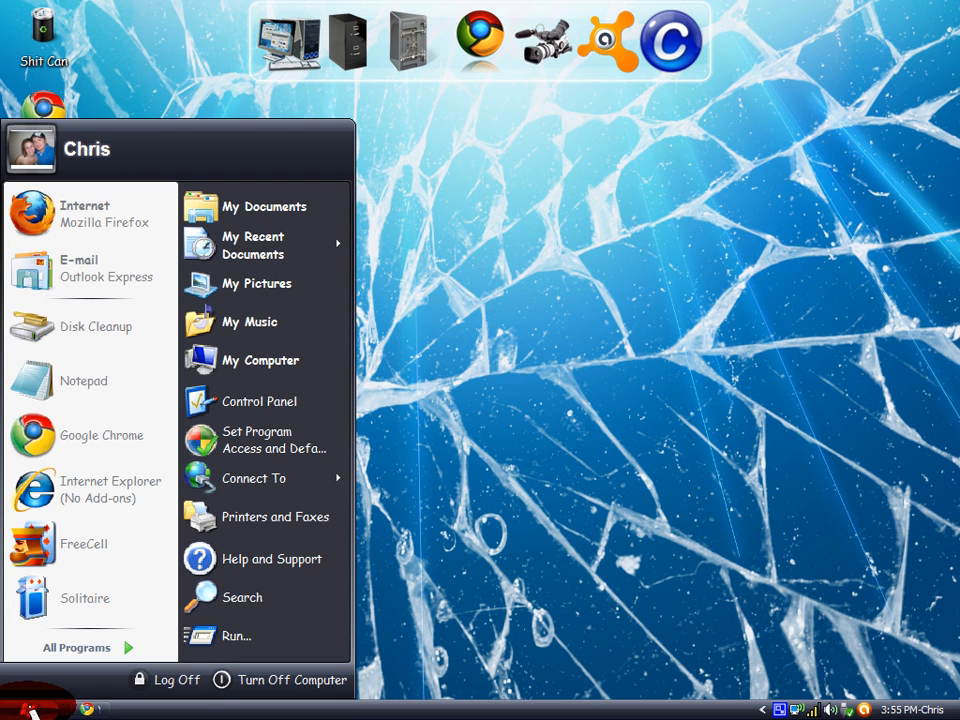
pyautogui.click(236, 635)
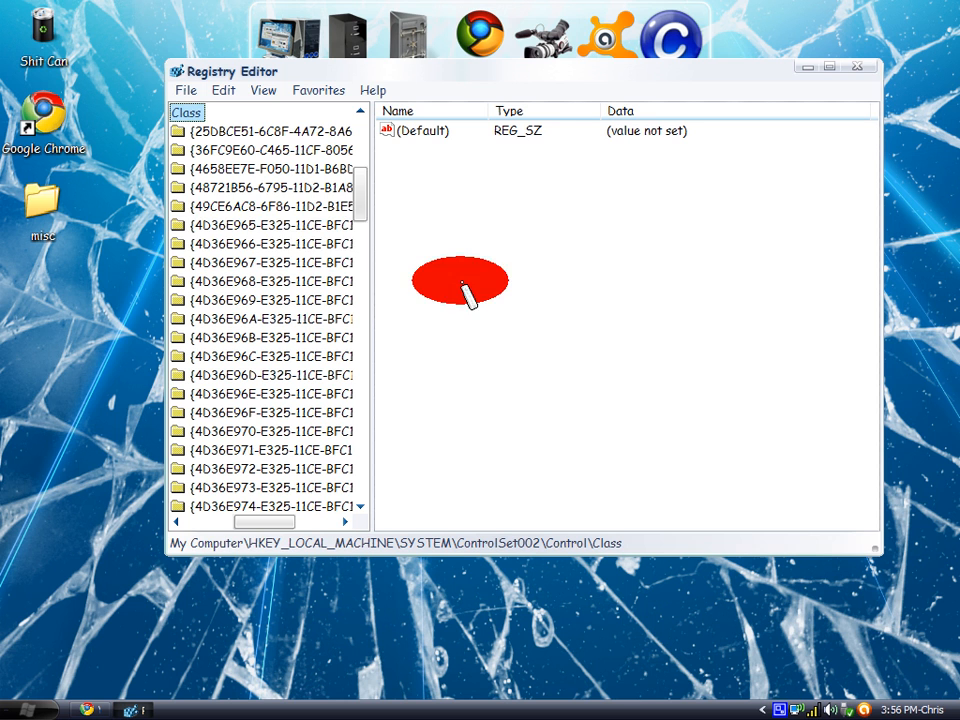
# Step: Browse CurrentControlSet\Control\Class to {4D36E965-E325-11CE-BFC1-08002BE10318} and inspect a value's options
pyautogui.click(265, 510)
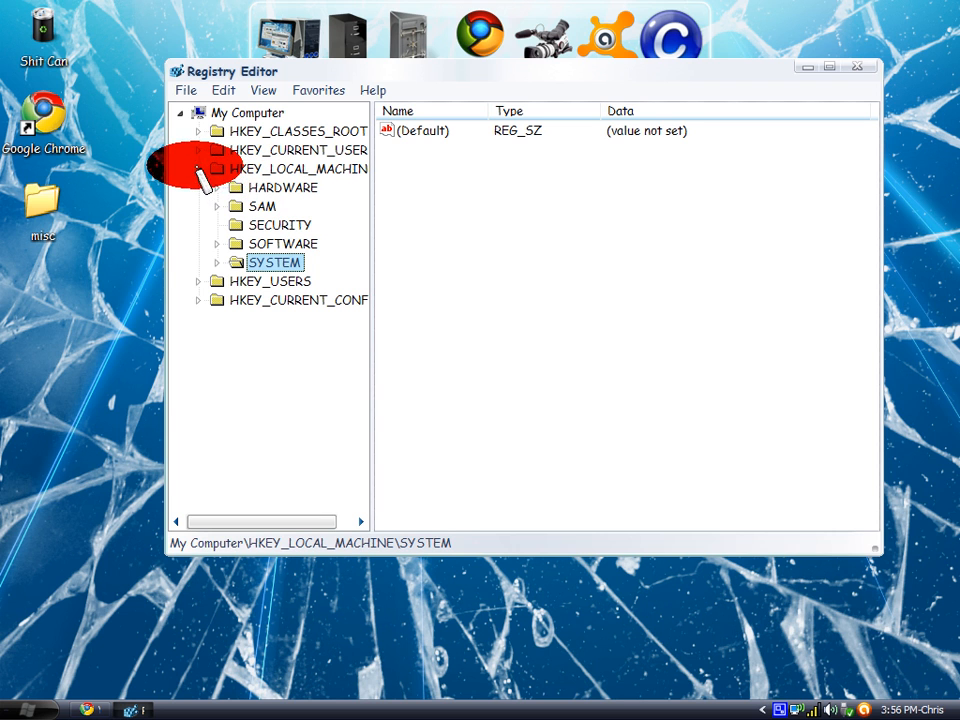
pyautogui.click(218, 261)
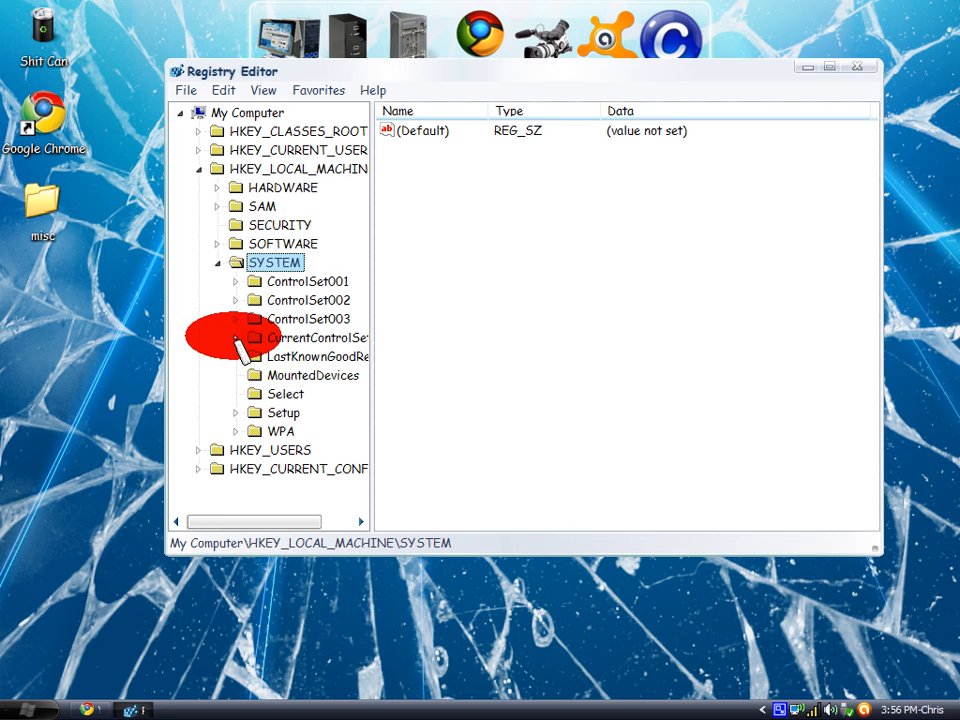
pyautogui.click(236, 337)
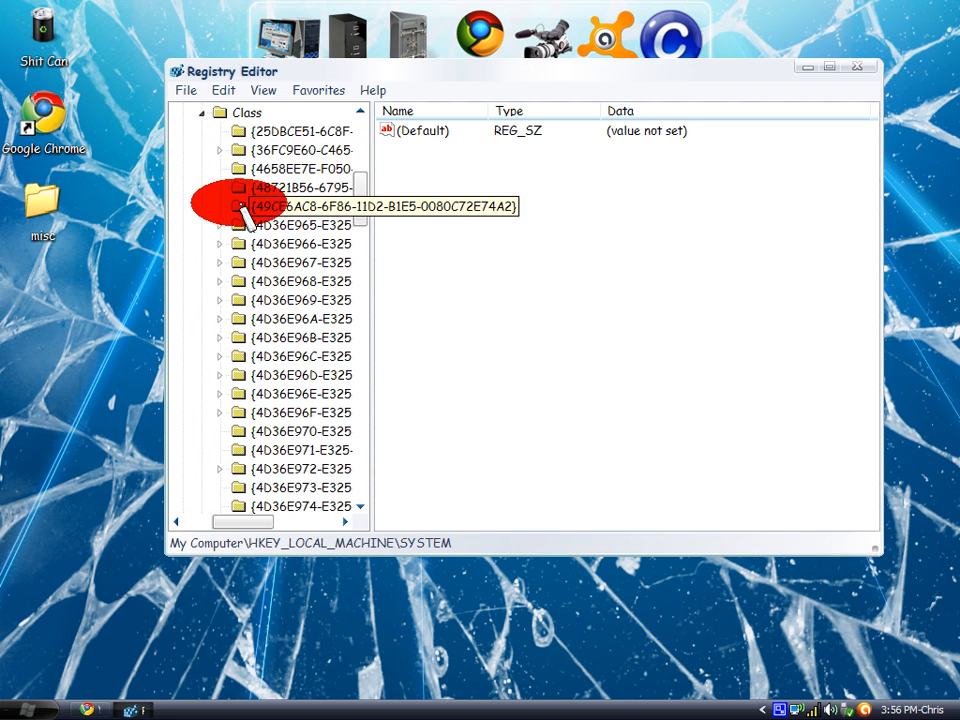
pyautogui.click(290, 225)
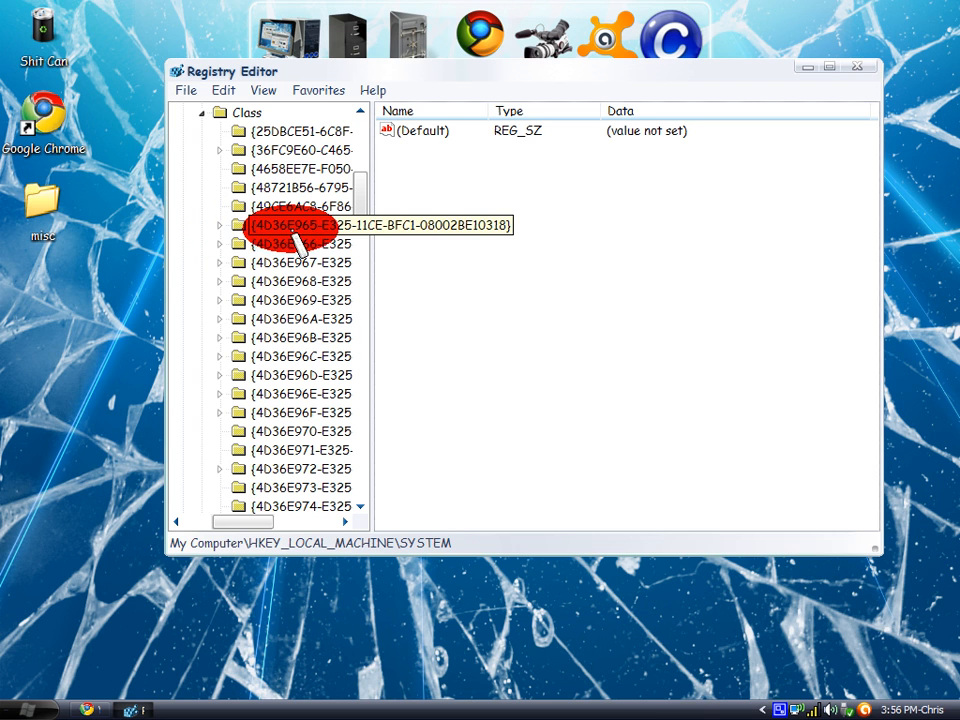
pyautogui.click(290, 226)
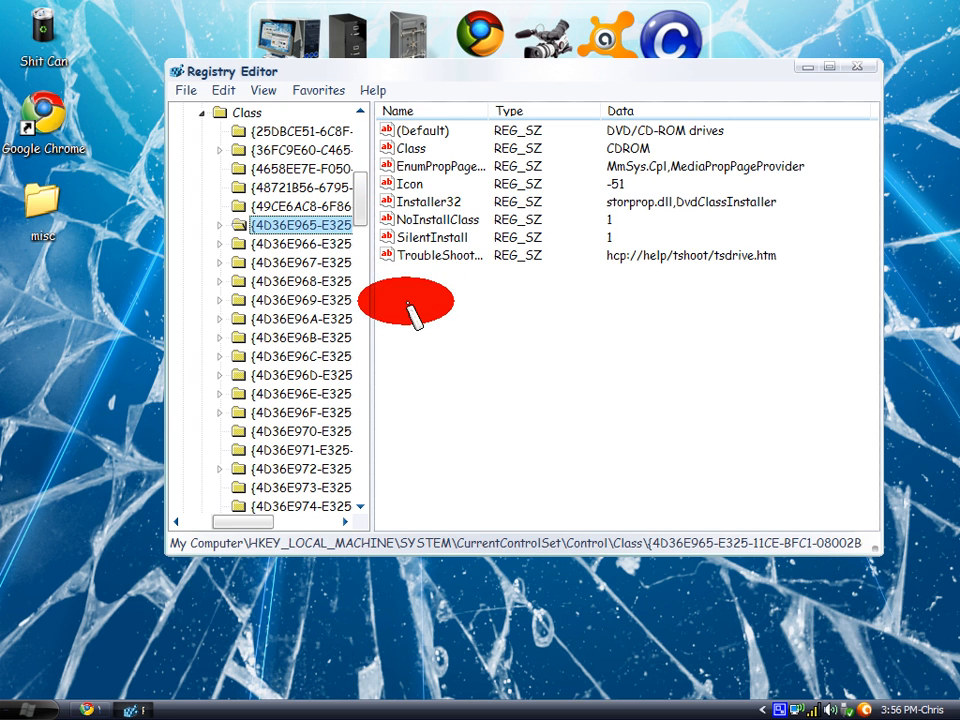
pyautogui.rightClick(430, 255)
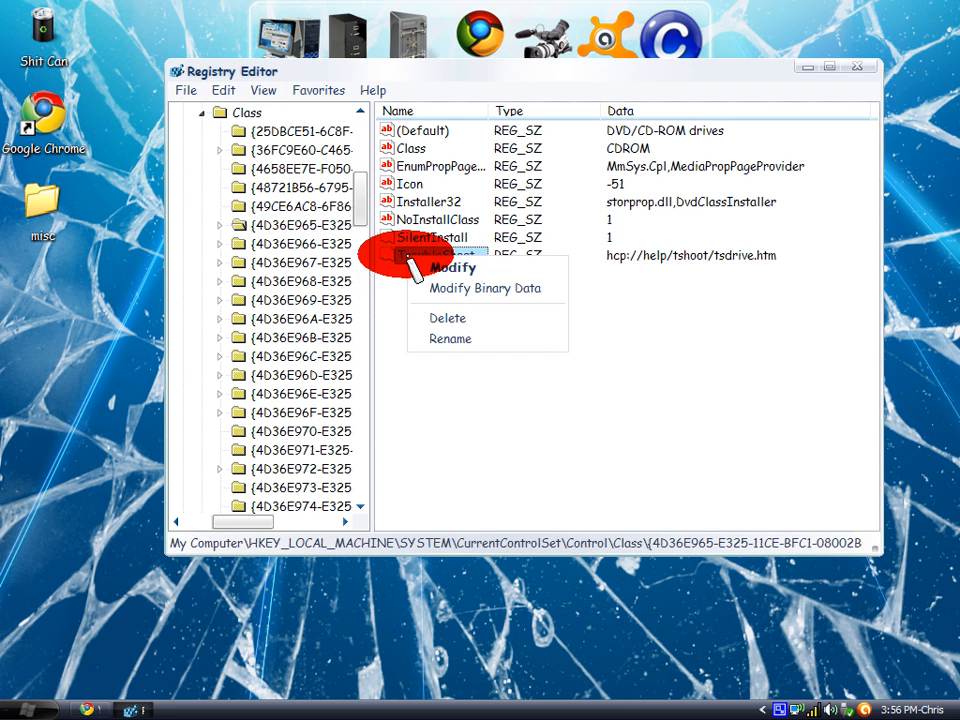
pyautogui.click(420, 293)
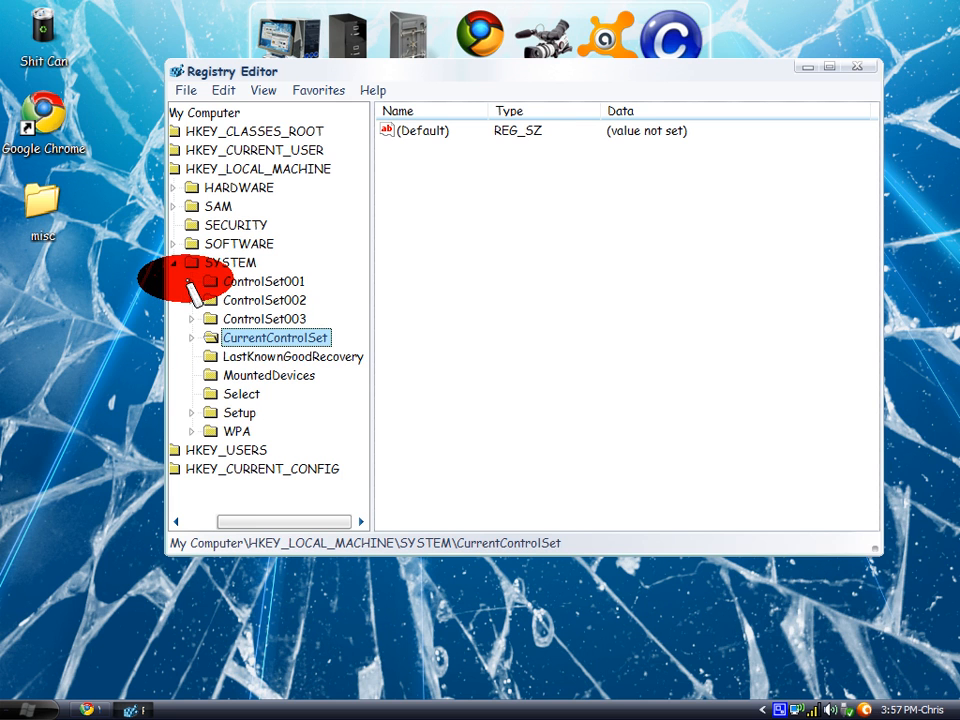
# Step: Expand ControlSet001 and view its {4D36E965...} device class key
pyautogui.click(191, 281)
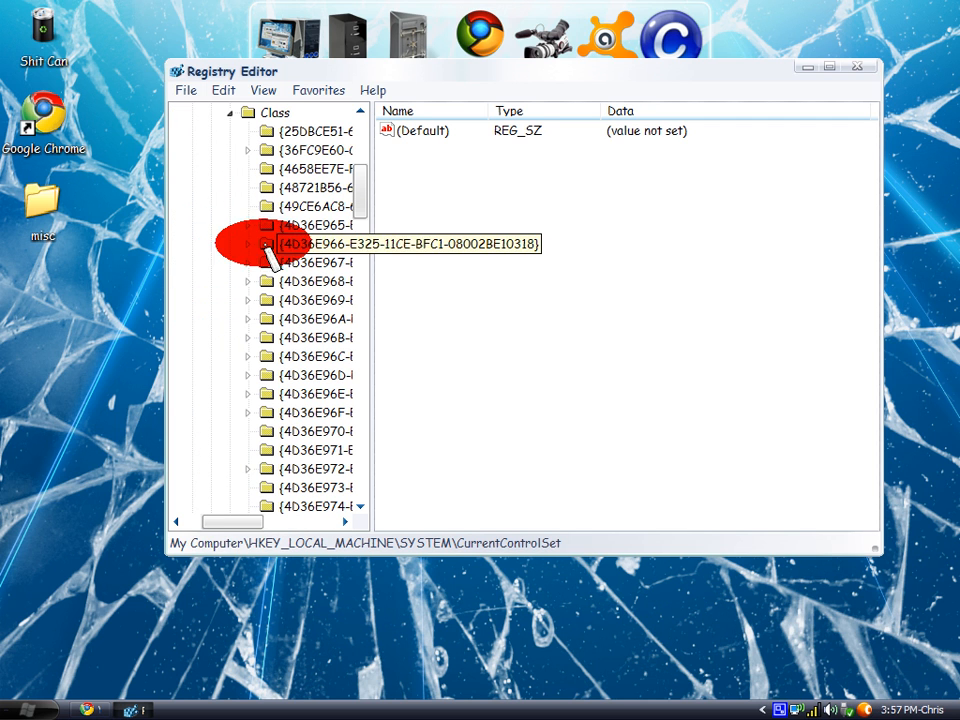
pyautogui.click(300, 242)
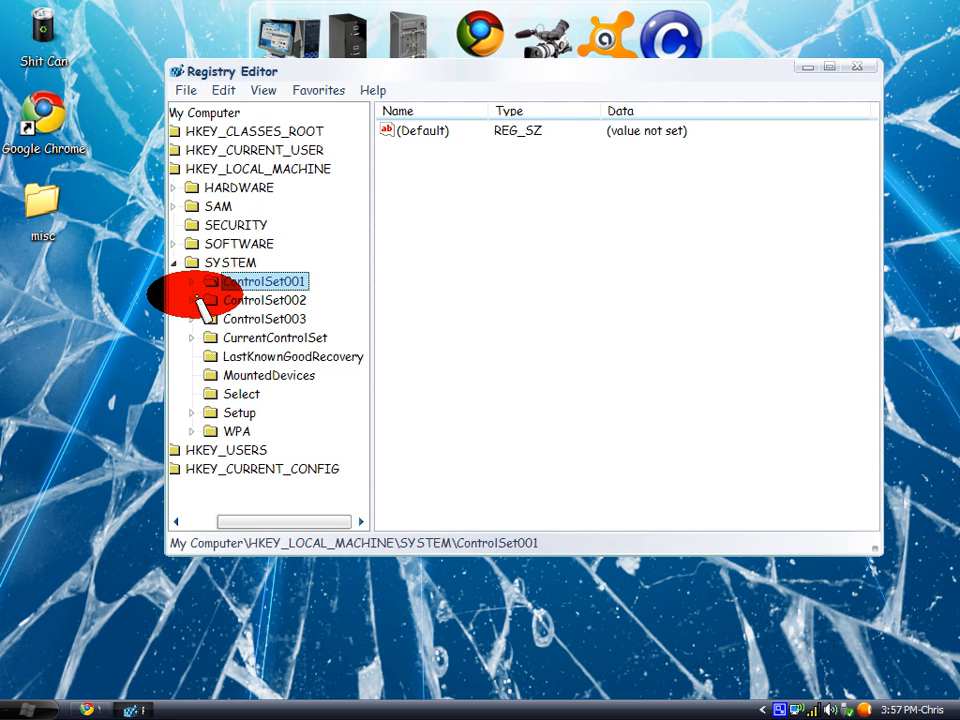
# Step: Expand ControlSet002\Control\Class and select the {4D36E965-E325-11CE-BFC1-08002BE10318} DVD/CD-ROM key
pyautogui.click(191, 281)
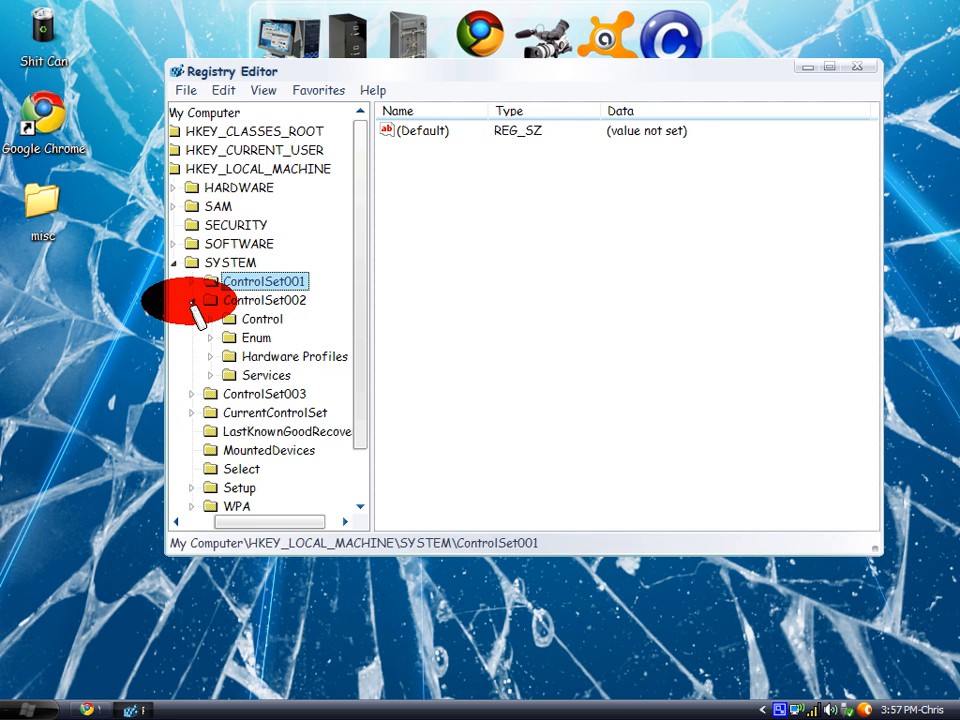
pyautogui.click(210, 318)
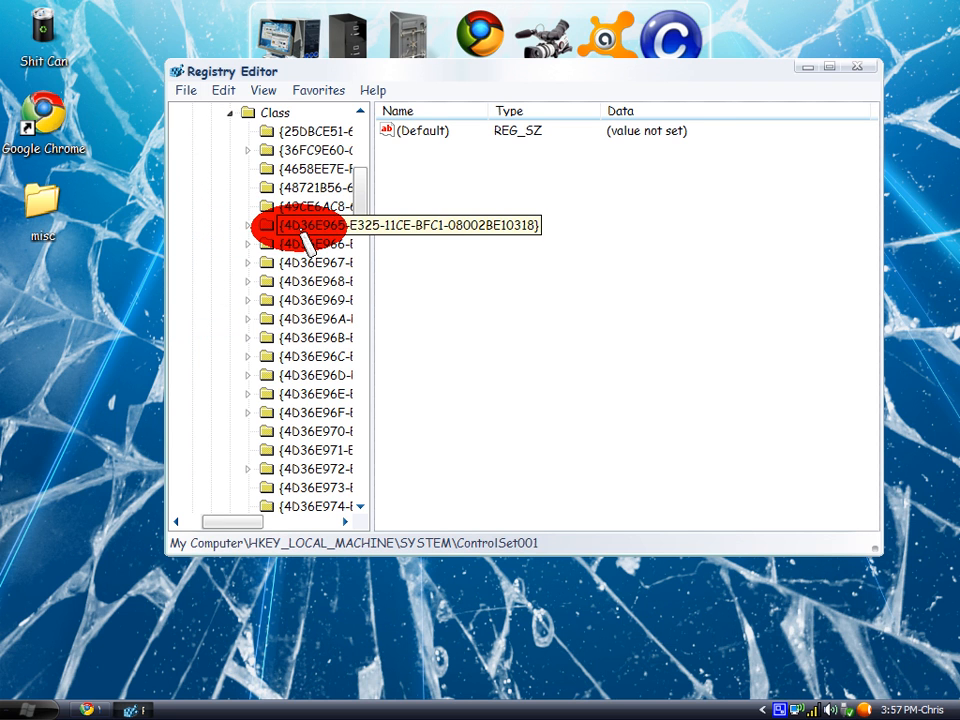
pyautogui.click(300, 225)
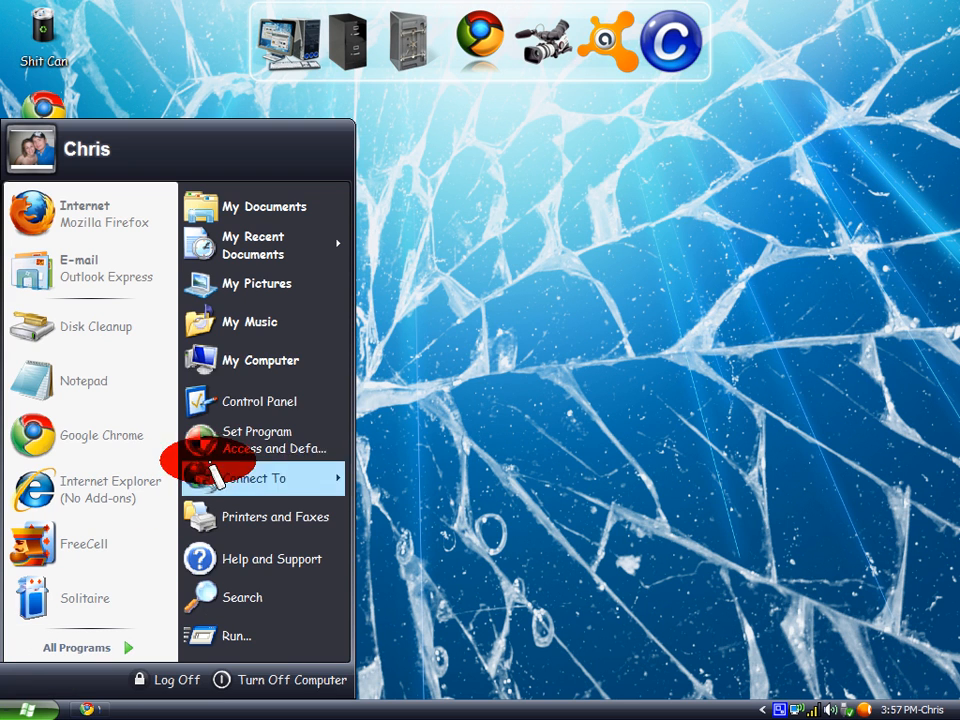
# Step: Reopen My Computer Properties, go to Device Manager on Hardware, and select DVD/CD-ROM drives
pyautogui.rightClick(259, 360)
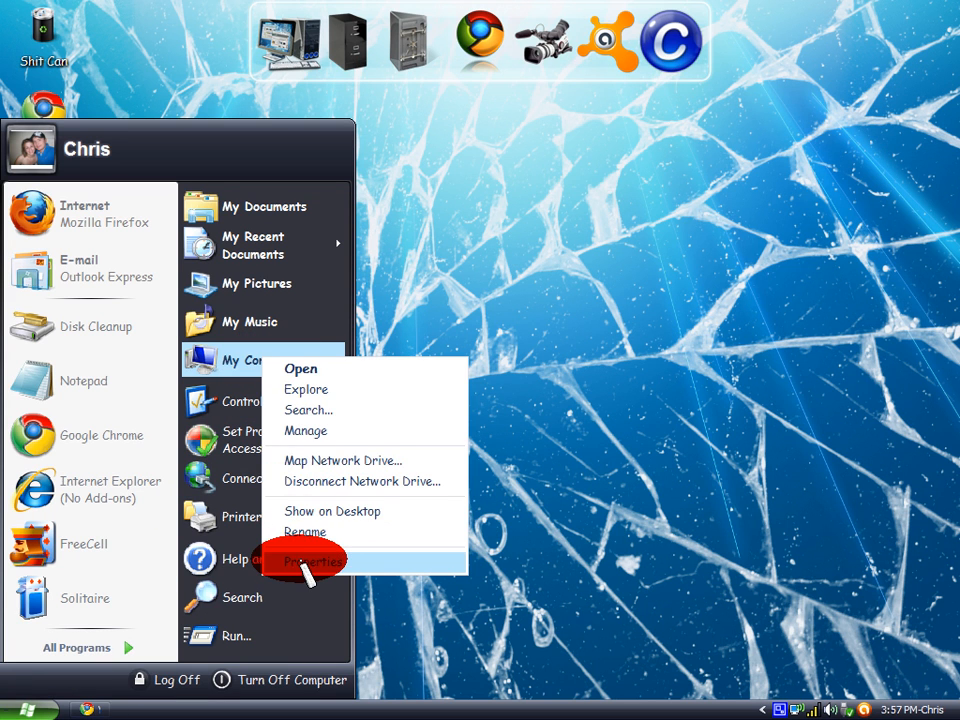
pyautogui.click(311, 559)
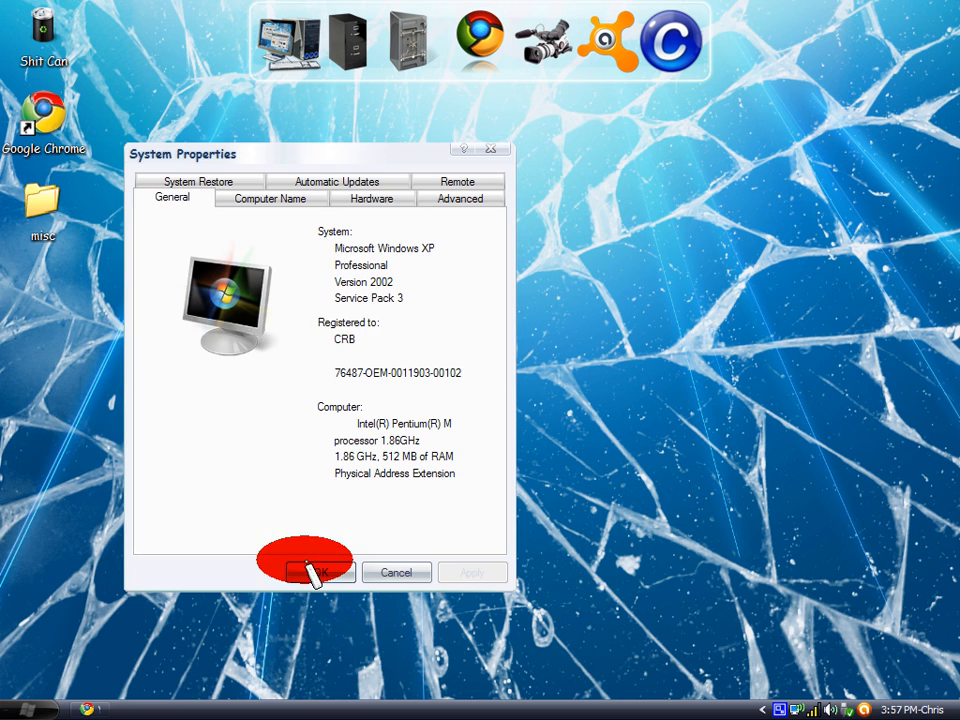
pyautogui.click(372, 198)
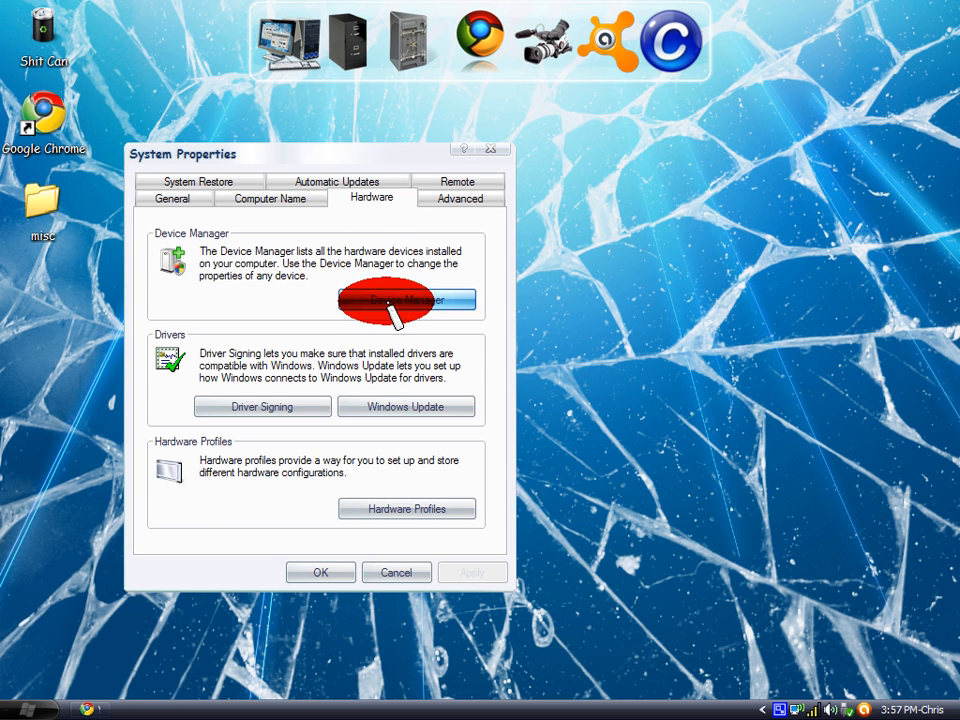
pyautogui.click(405, 300)
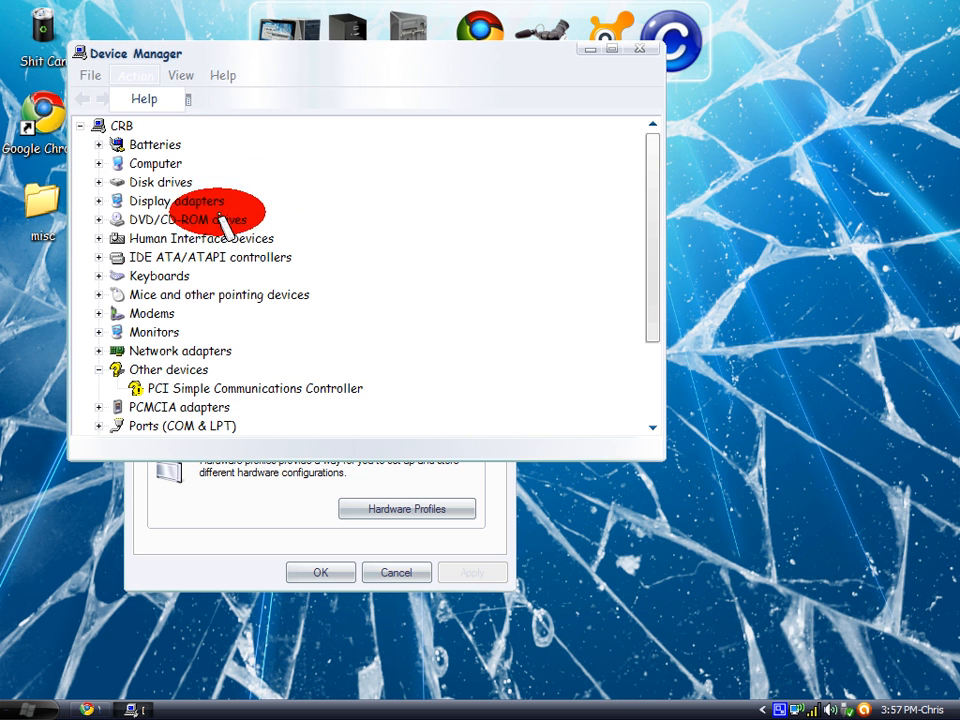
pyautogui.click(184, 219)
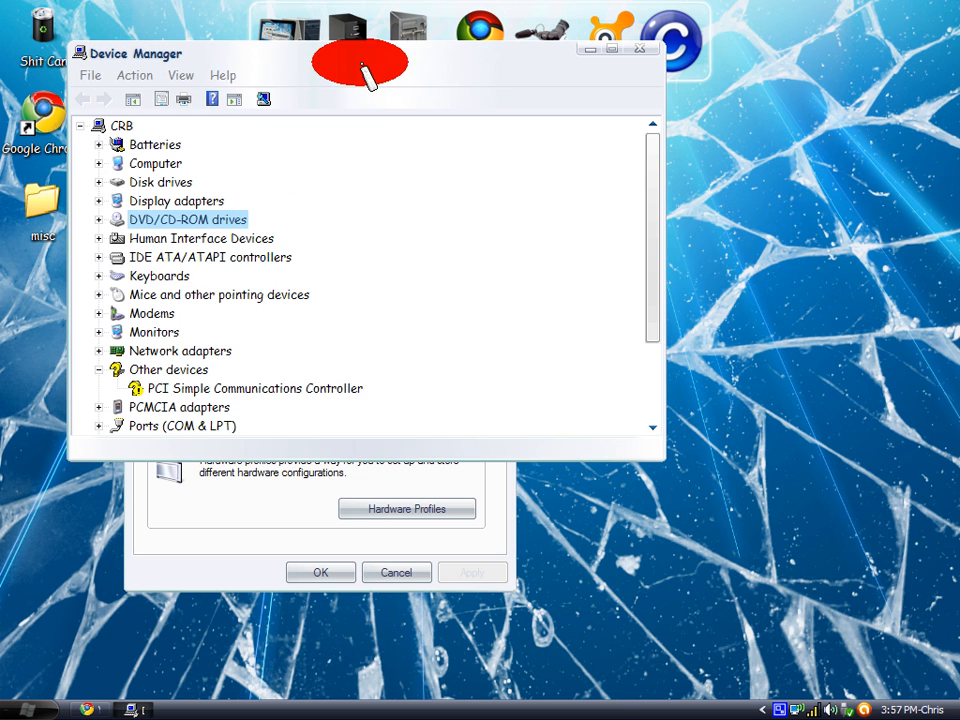